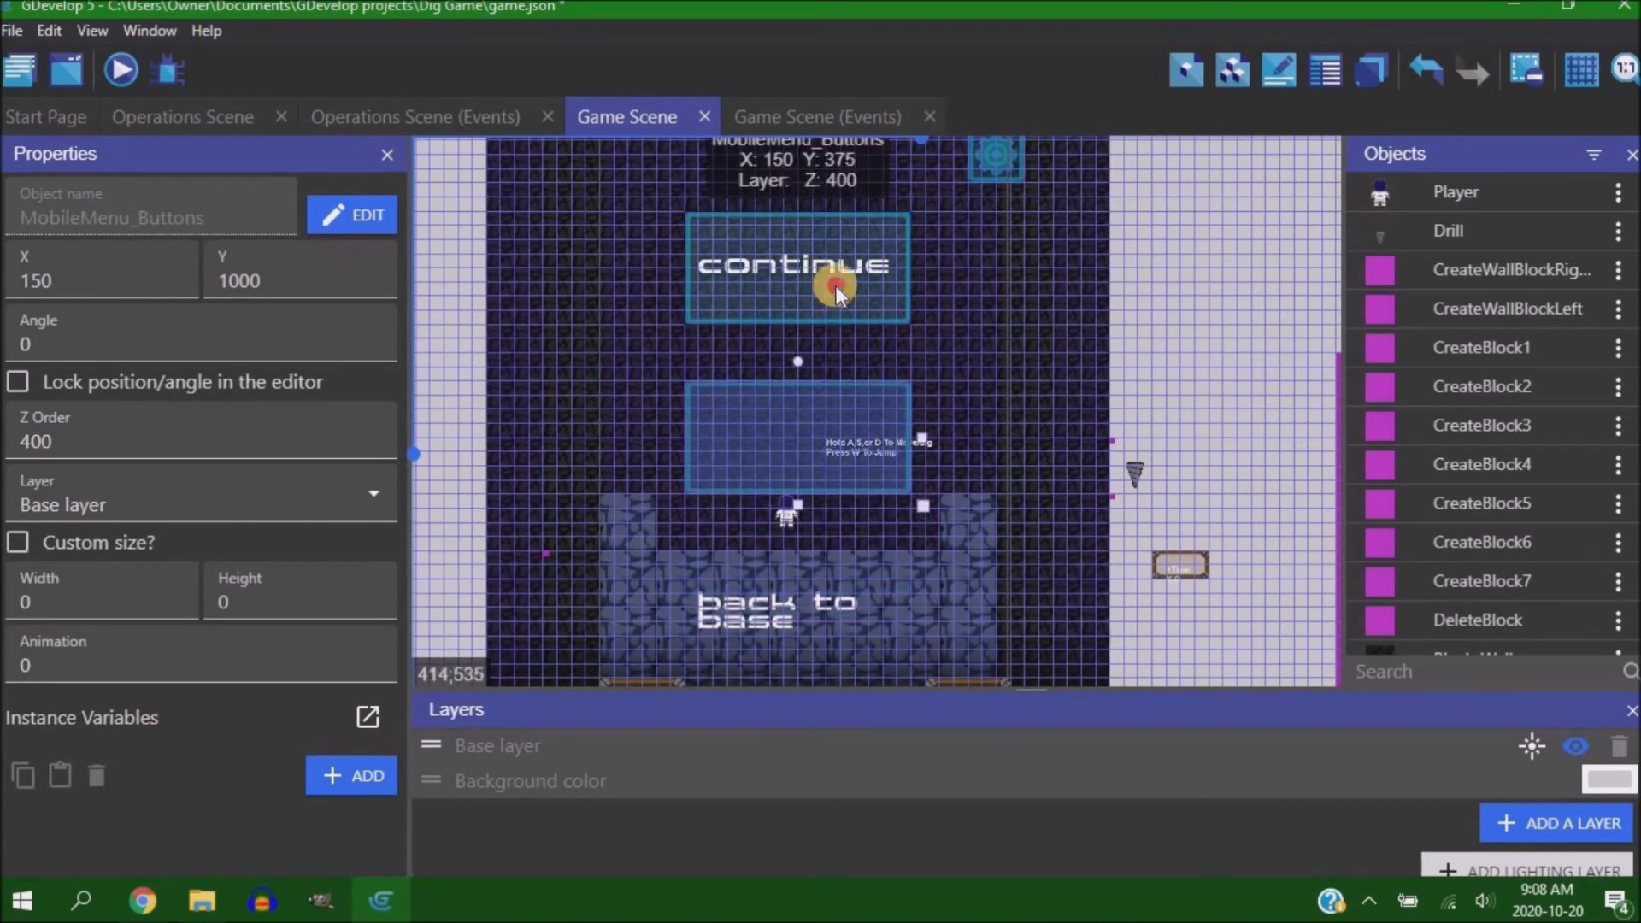
Launch the Dig Game preview and enter the mining level via 'go dig' from the base menu
click(795, 460)
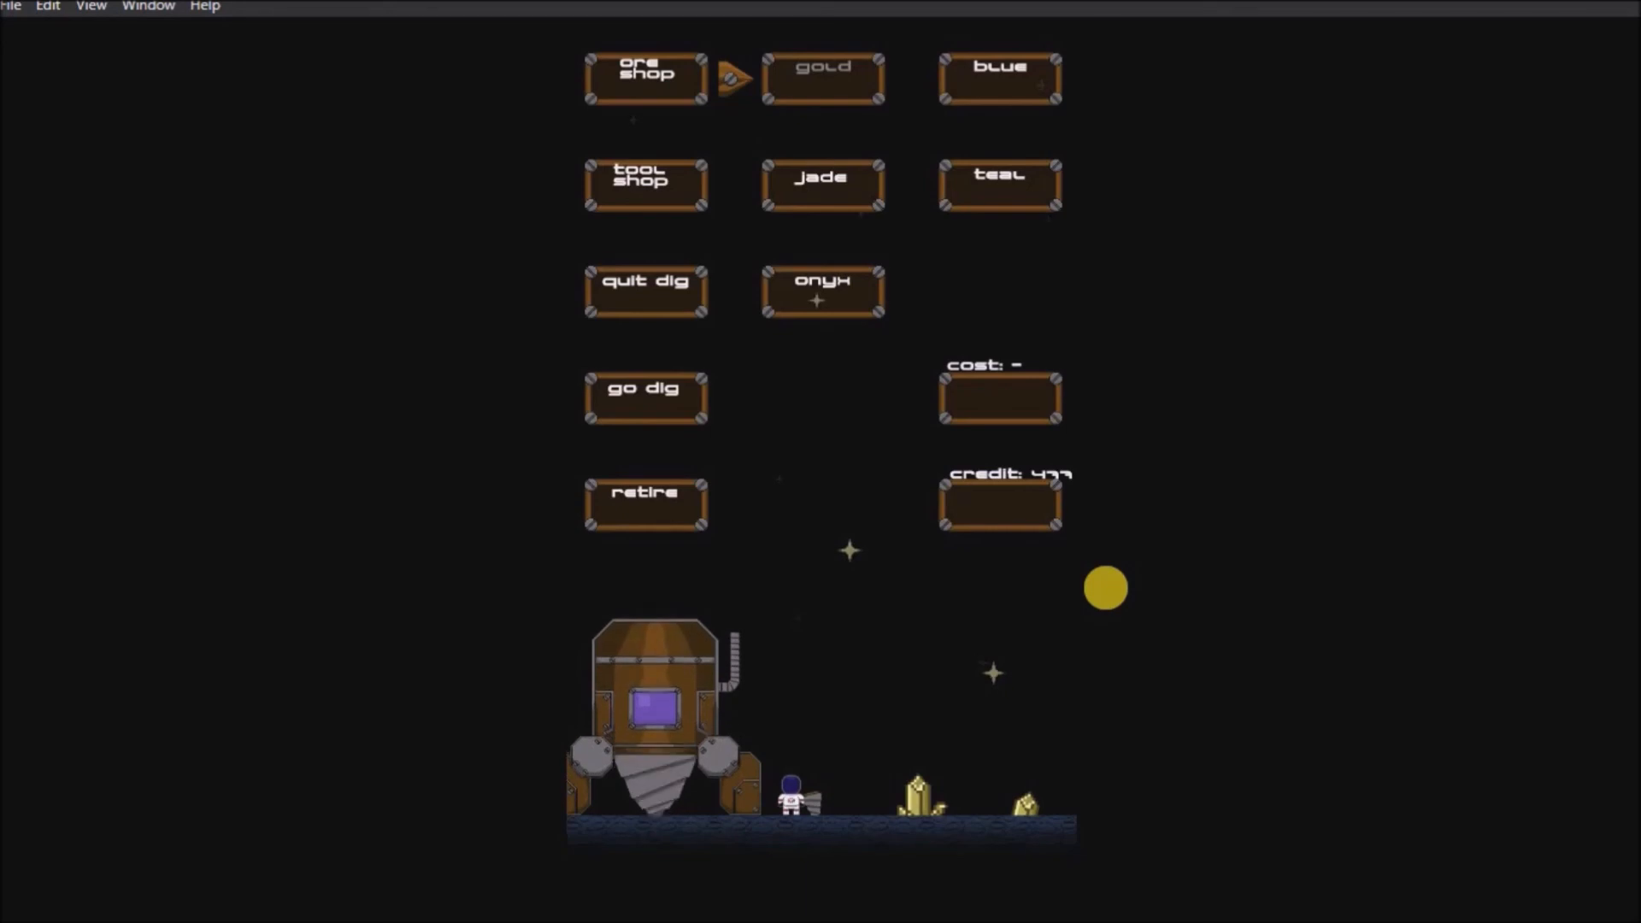
click(644, 397)
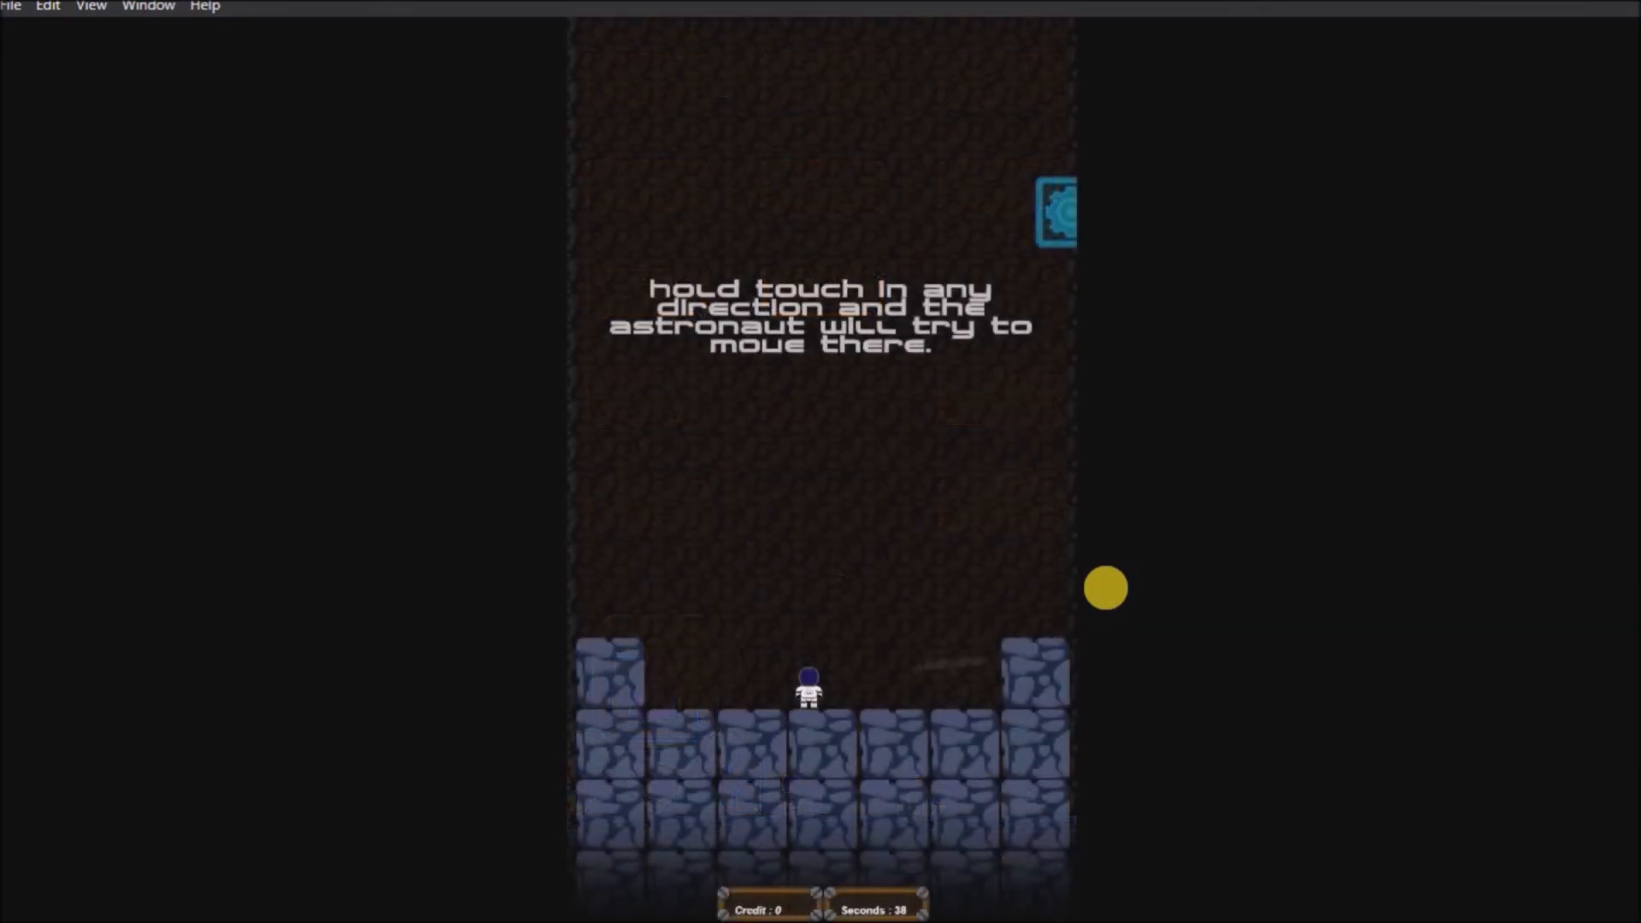